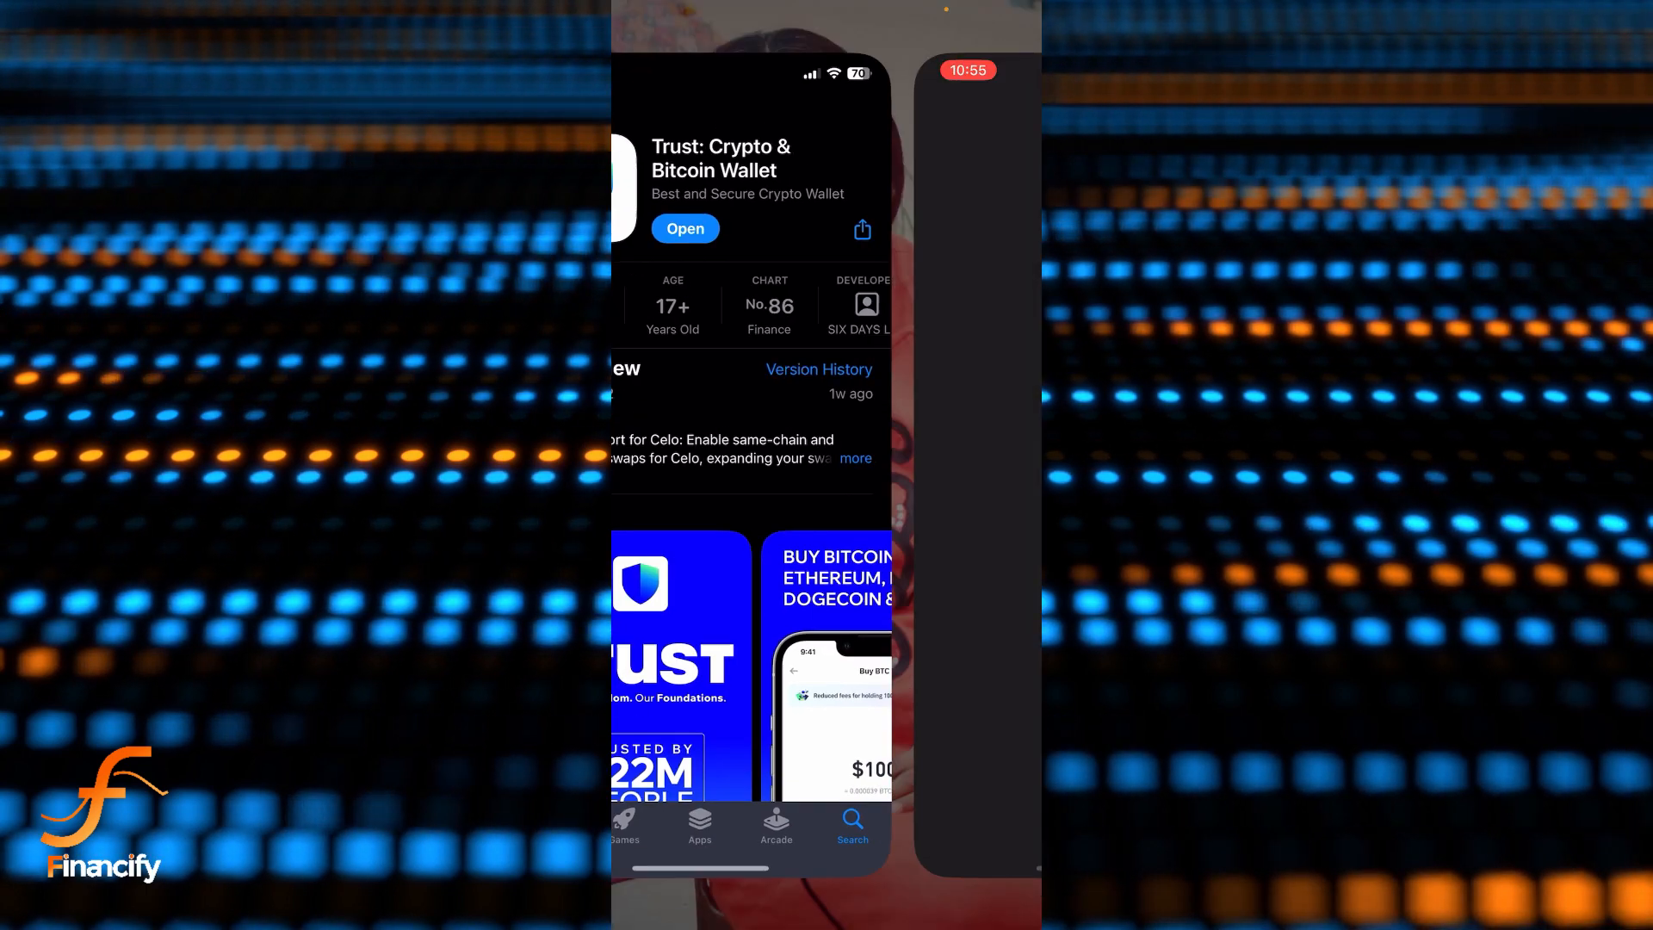
Launch Trust Wallet from its App Store page to reach Main Wallet's $0.00 Home screen.
click(684, 229)
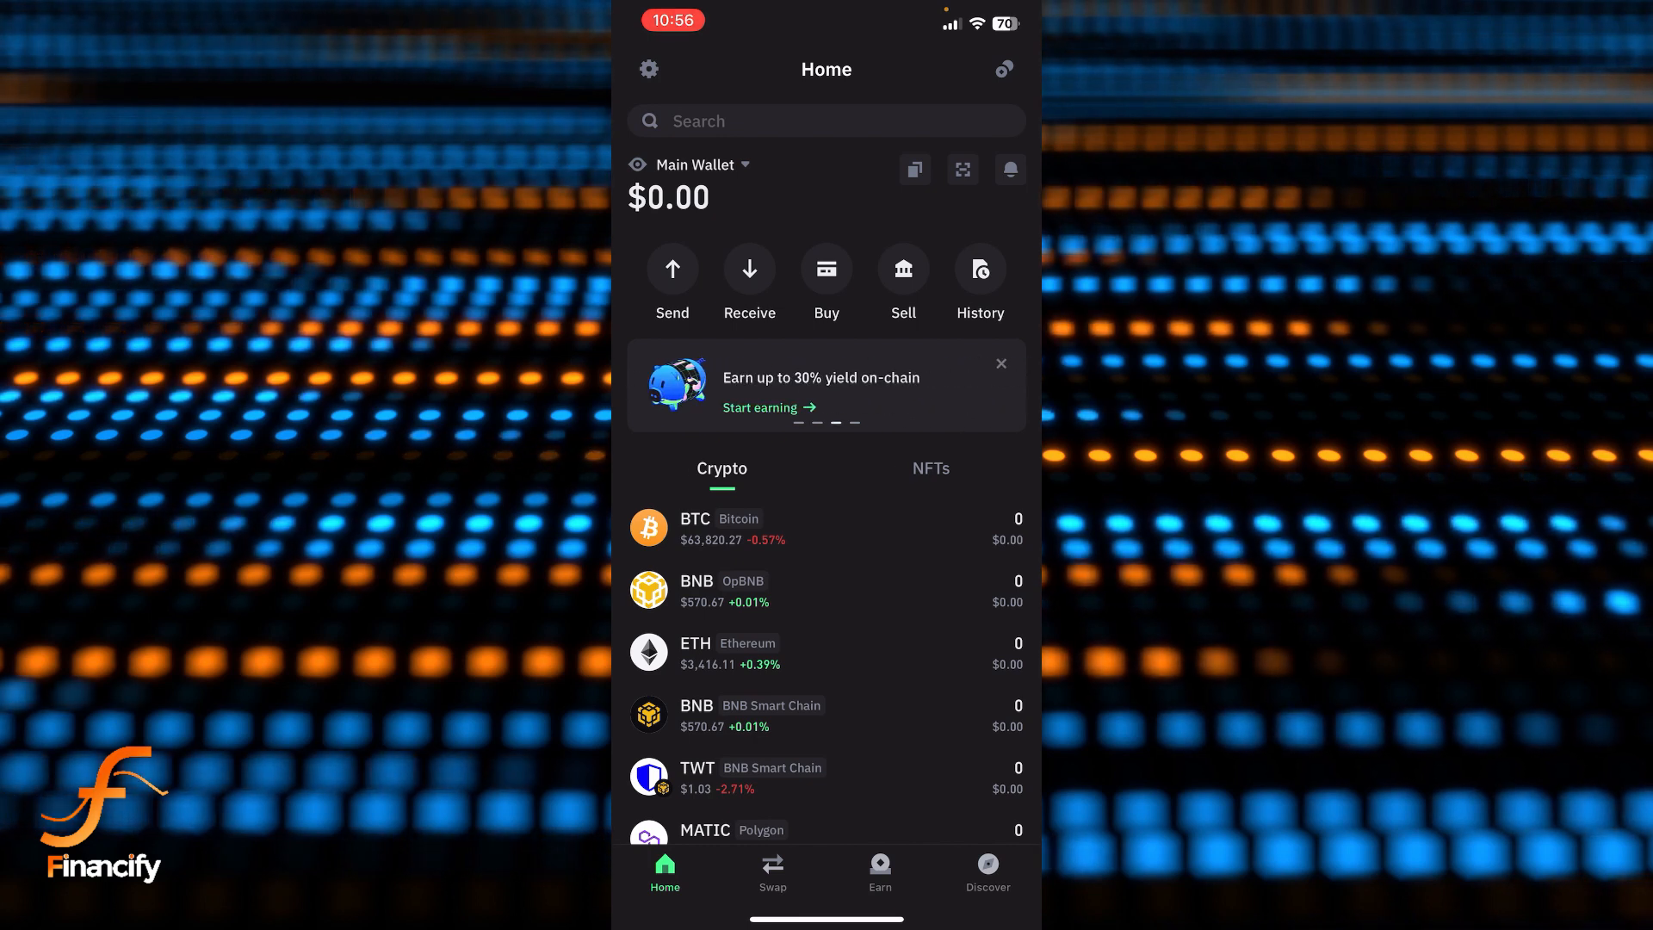
Go through Settings to the Wallets list showing Main Wallet.
click(649, 69)
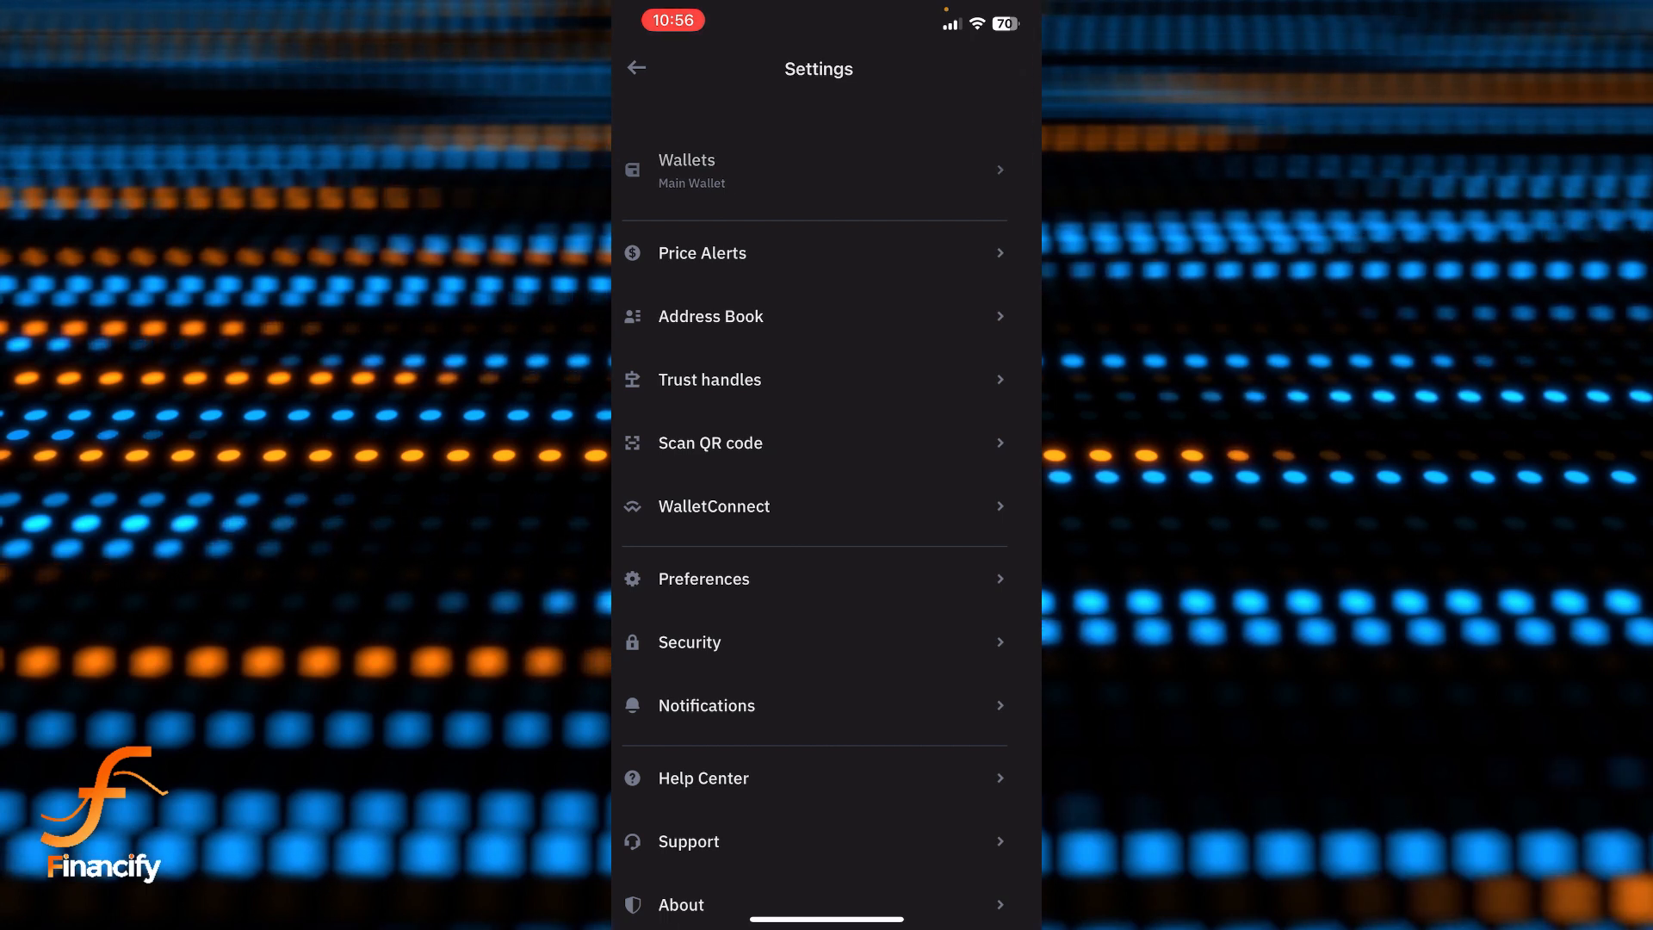
click(812, 170)
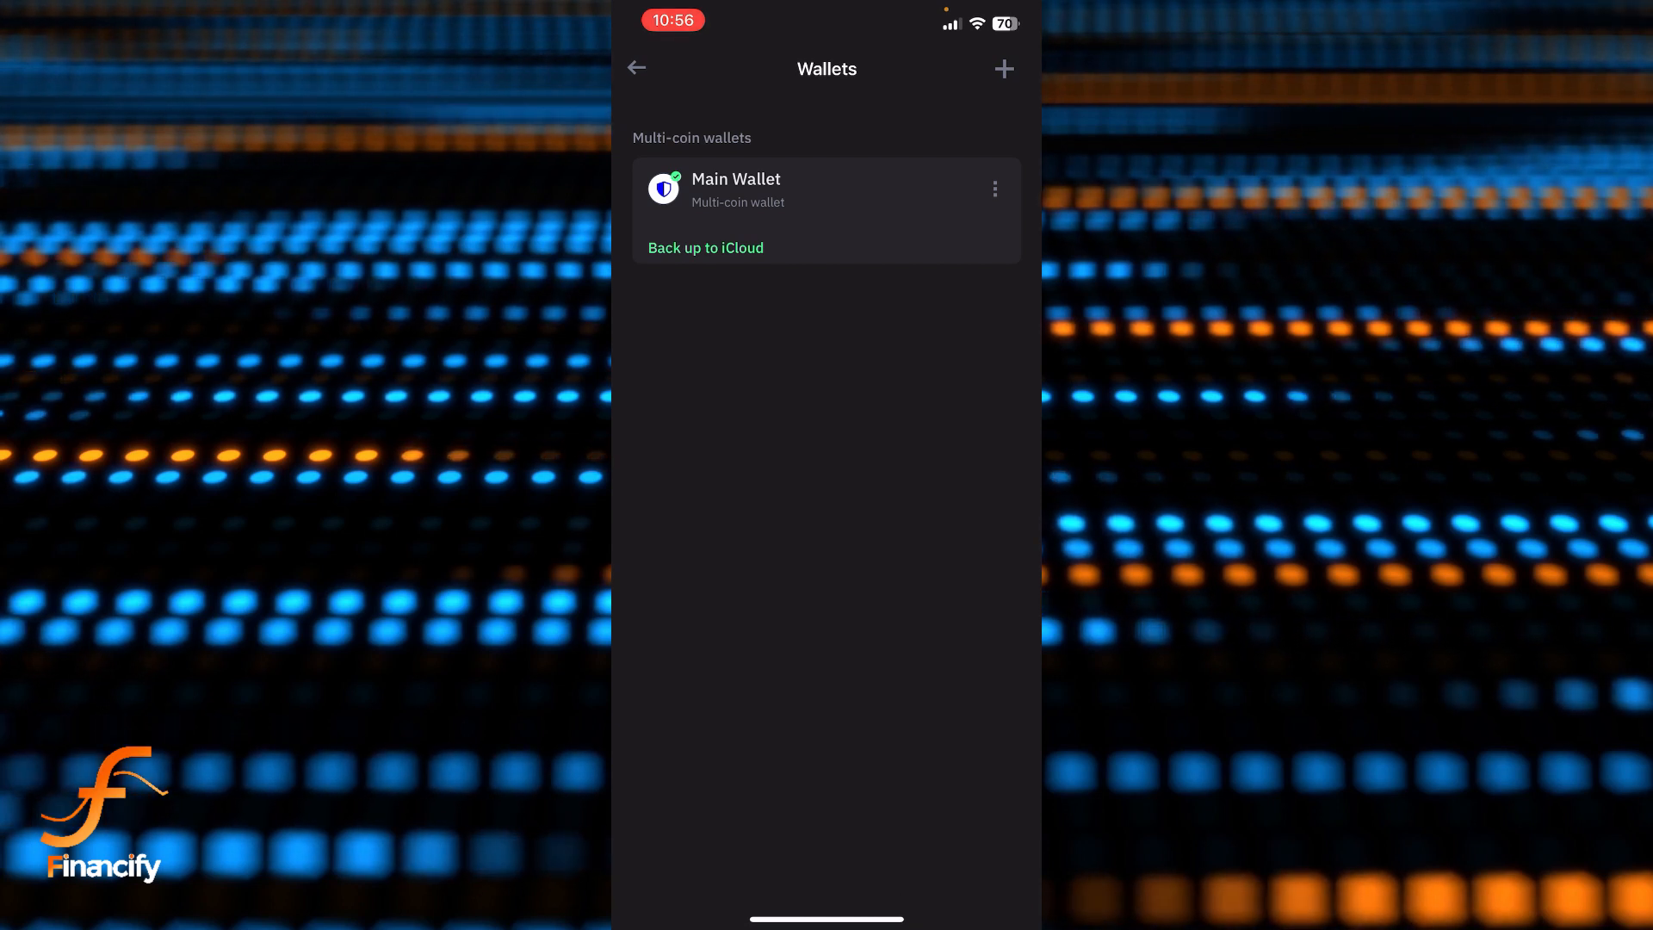
Open Main Wallet's details and choose to delete it.
click(993, 188)
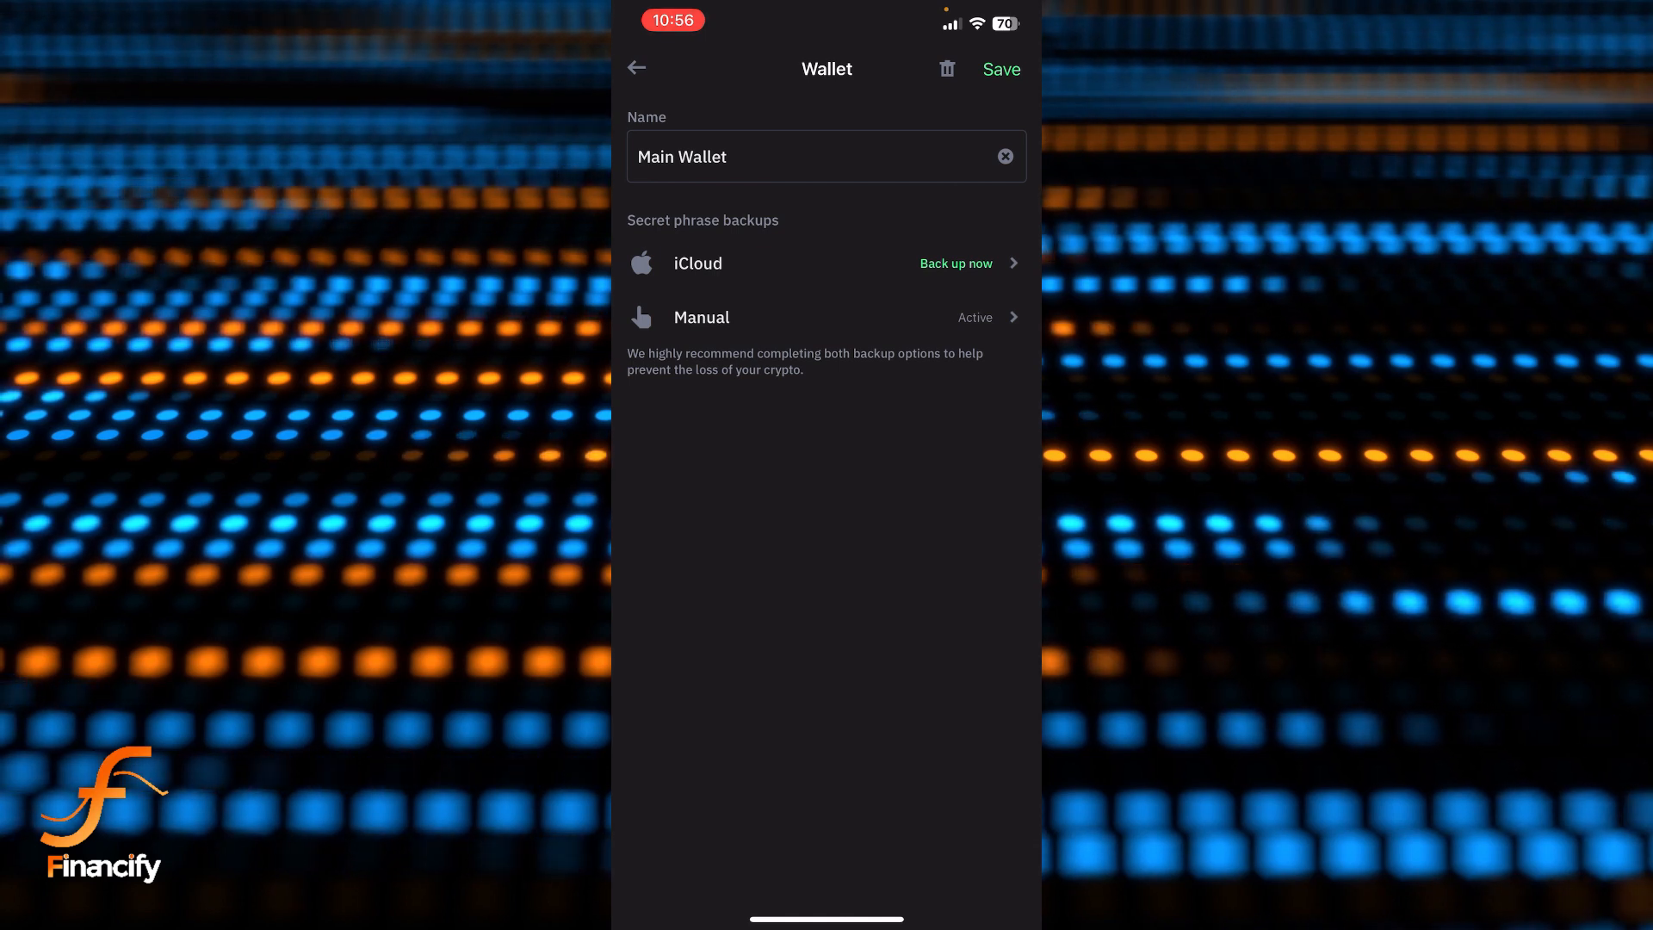
click(948, 68)
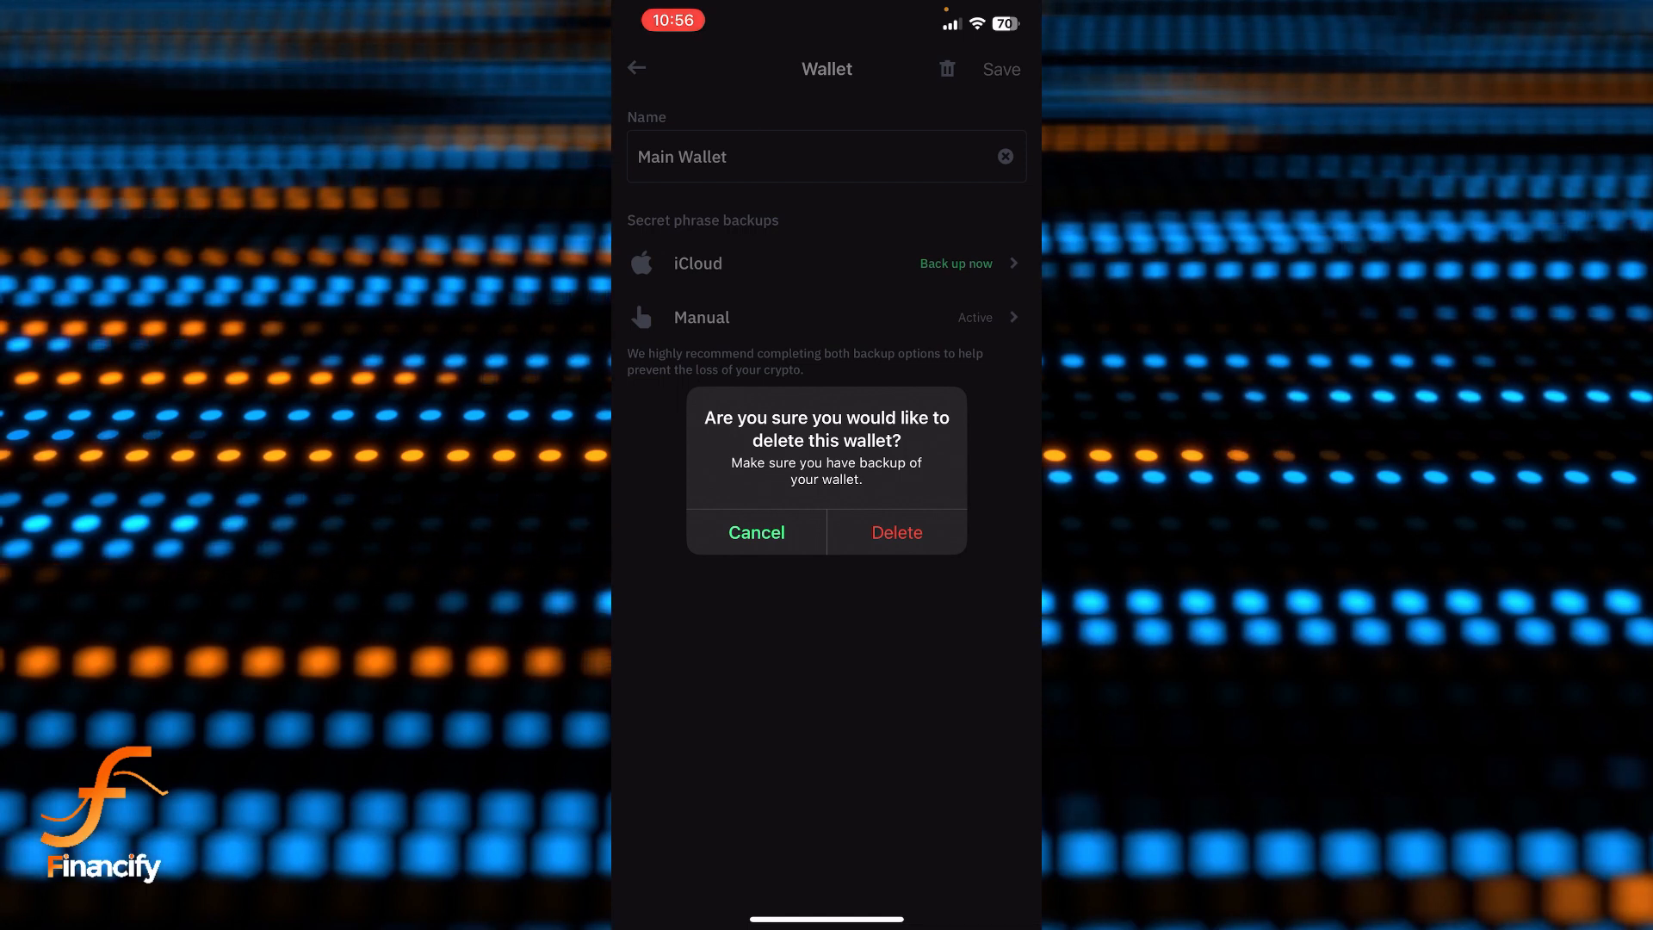
Confirm Delete and pass passcode verification to remove Main Wallet.
click(896, 532)
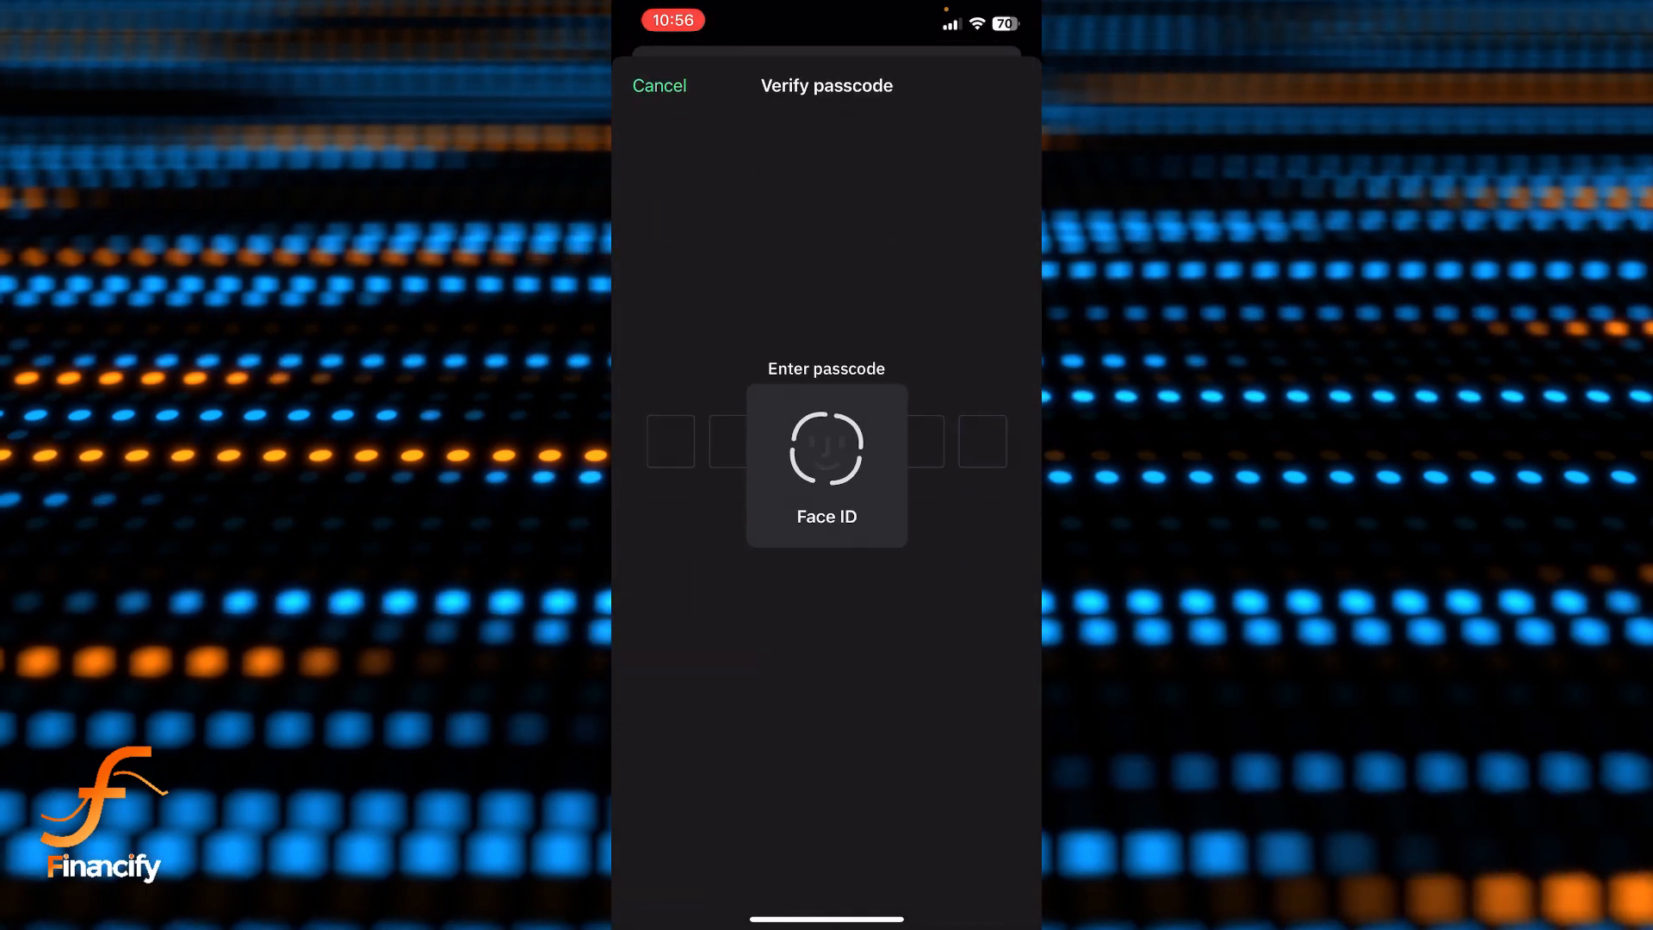
click(826, 448)
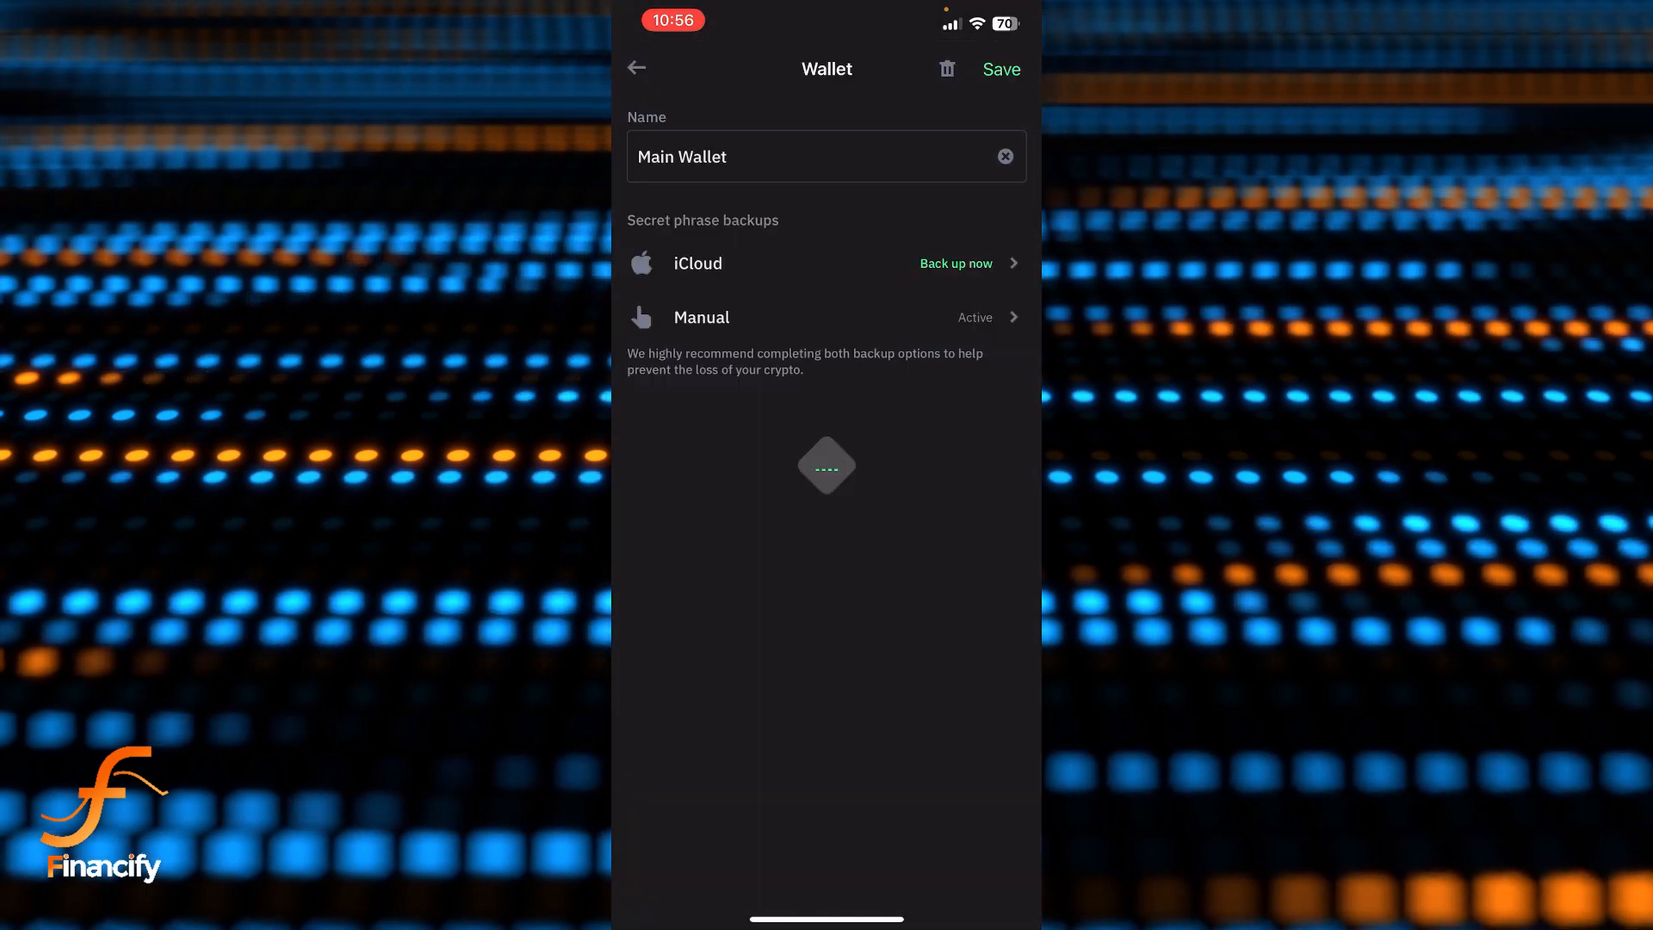
click(636, 67)
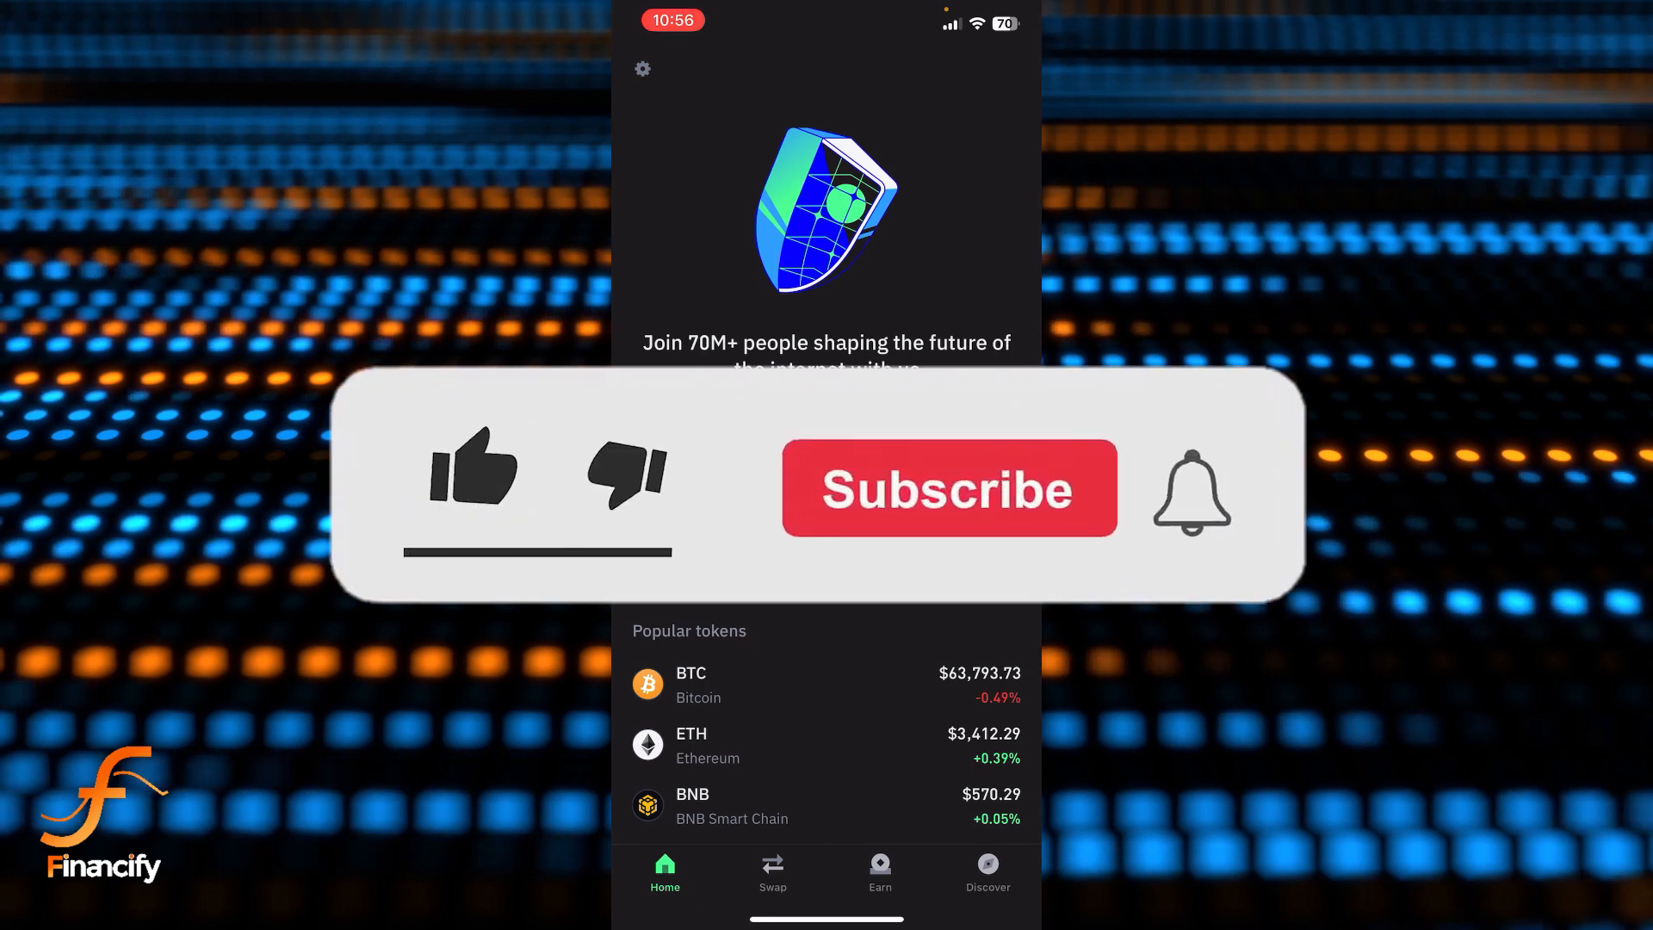
Wait on the welcome screen listing BTC, ETH and BNB until deletion completes.
click(948, 488)
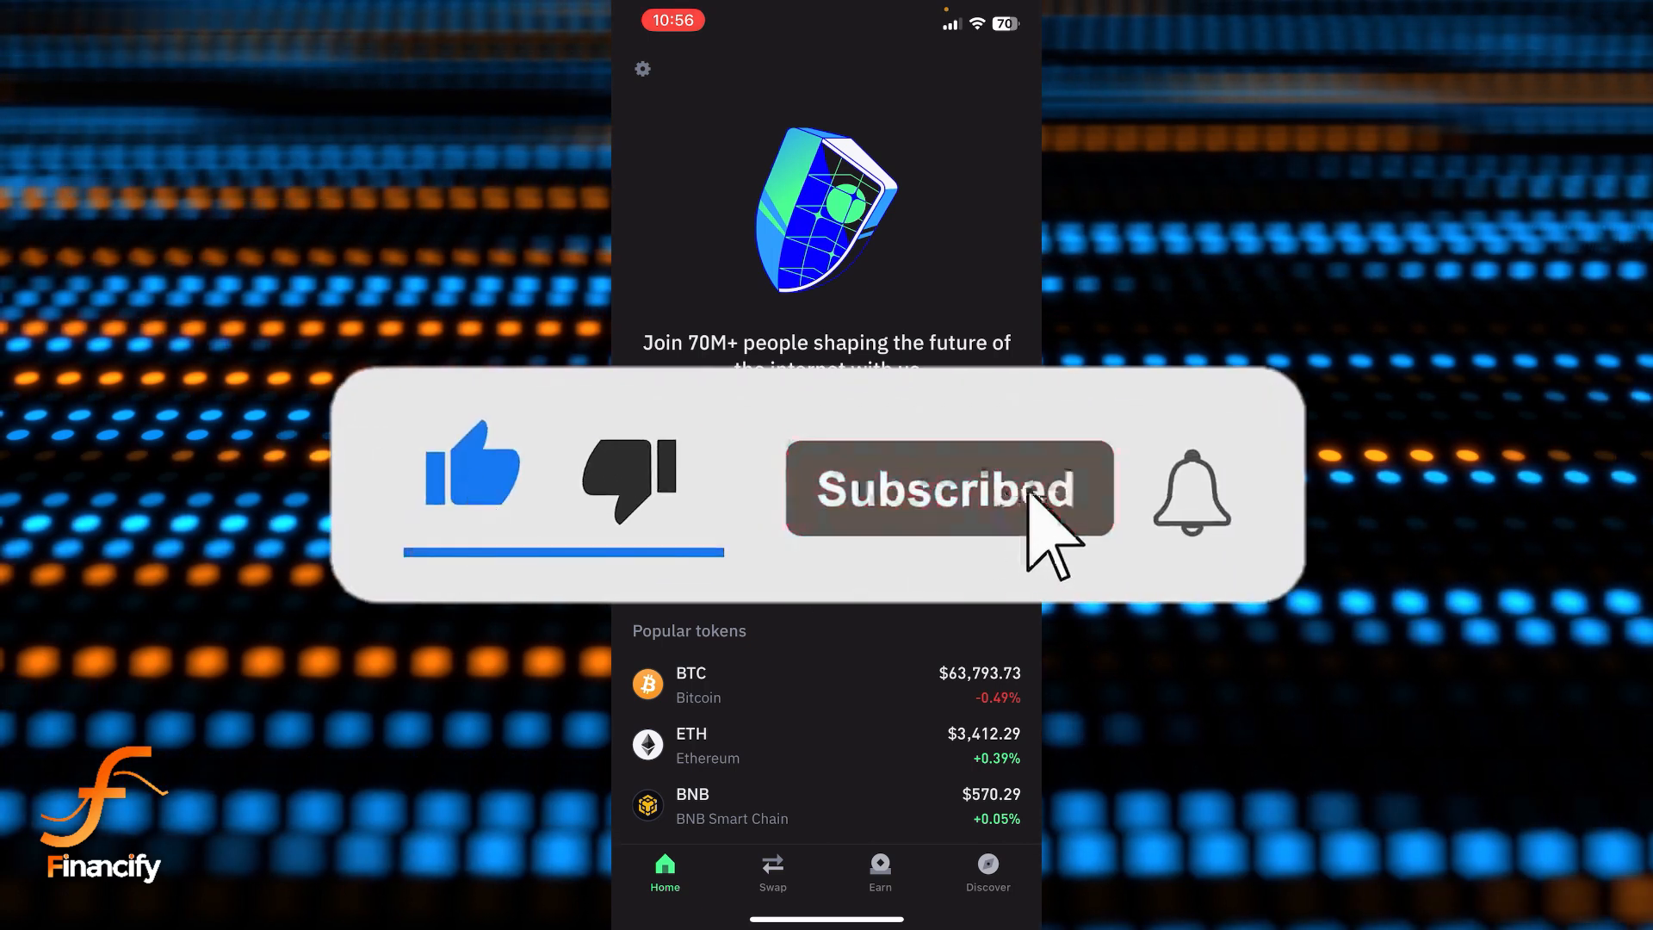